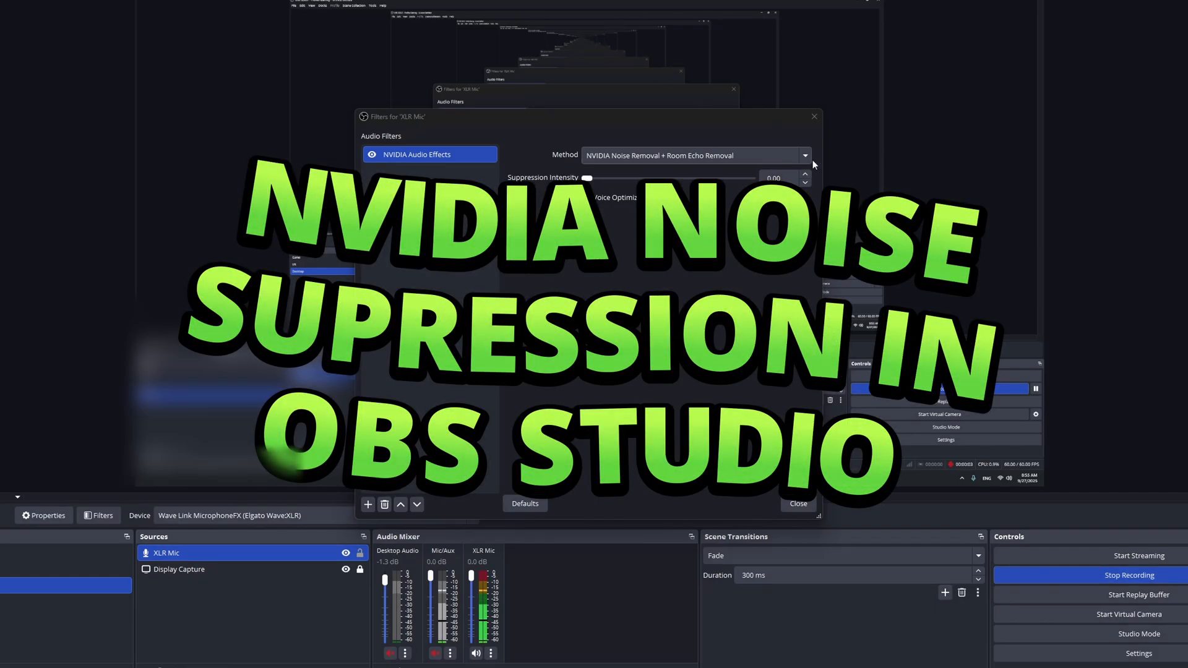
{"action": "mouse_move", "coordinate": [747, 127]}
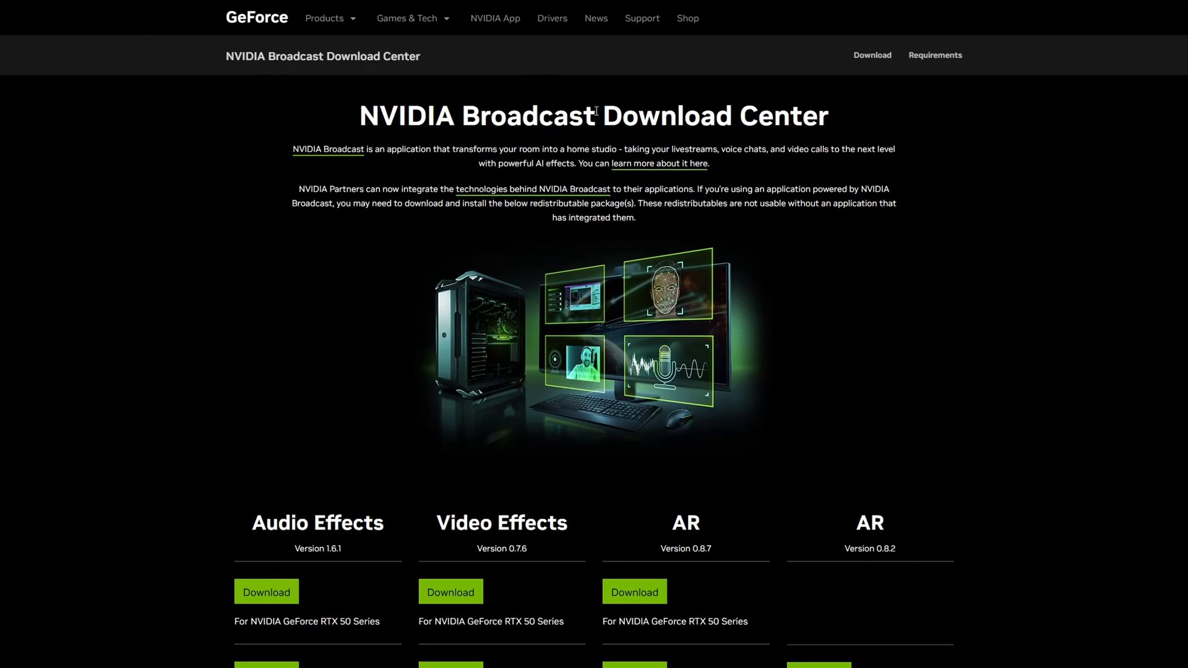
- Accept the license, install the NVIDIA Audio Effects SDK 1.6.1.2 and close the finished installer
{"action": "scroll", "scroll_direction": "down", "scroll_amount": 3}
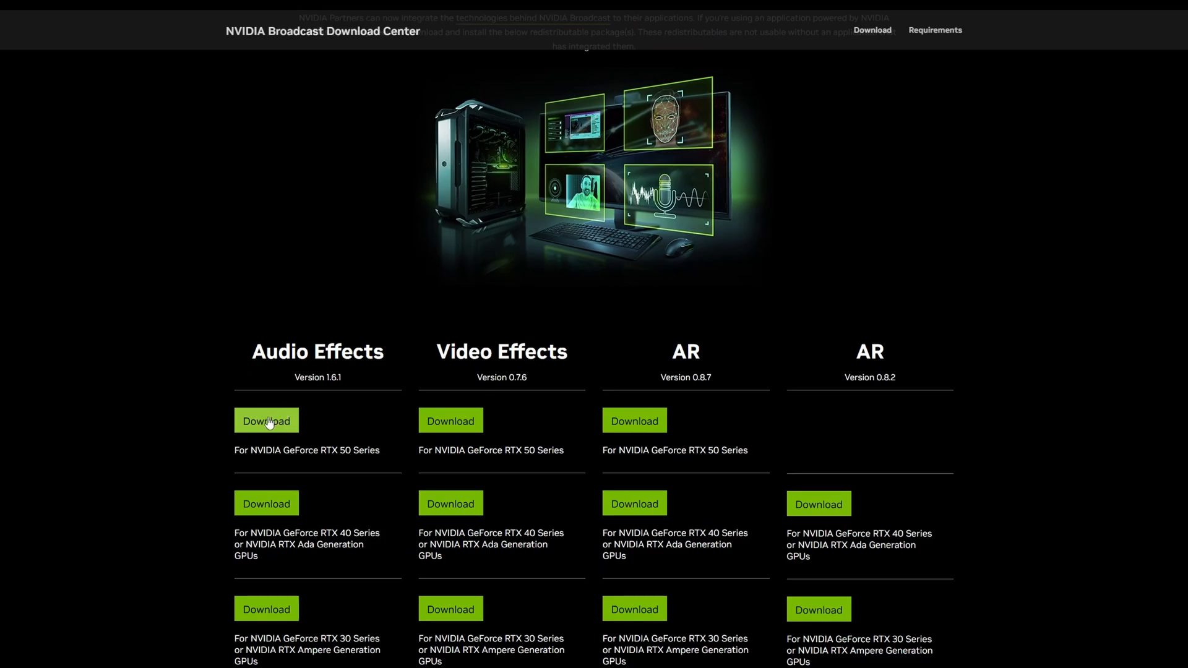
{"action": "scroll", "scroll_direction": "down", "scroll_amount": 3}
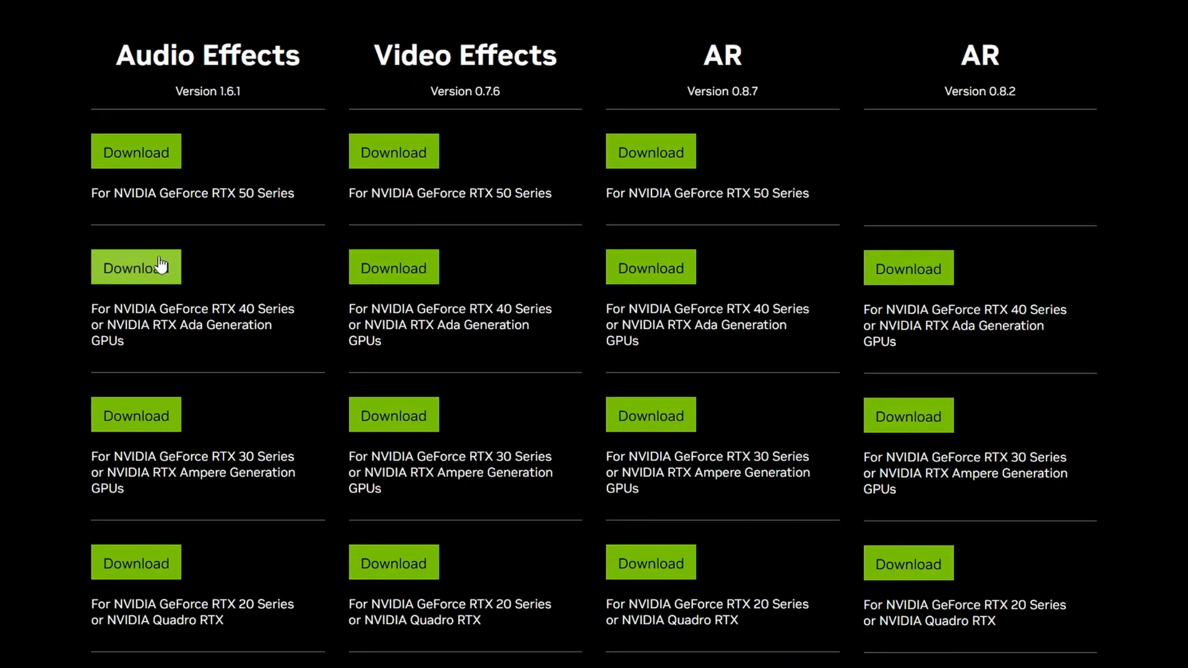
{"action": "mouse_move", "coordinate": [136, 151]}
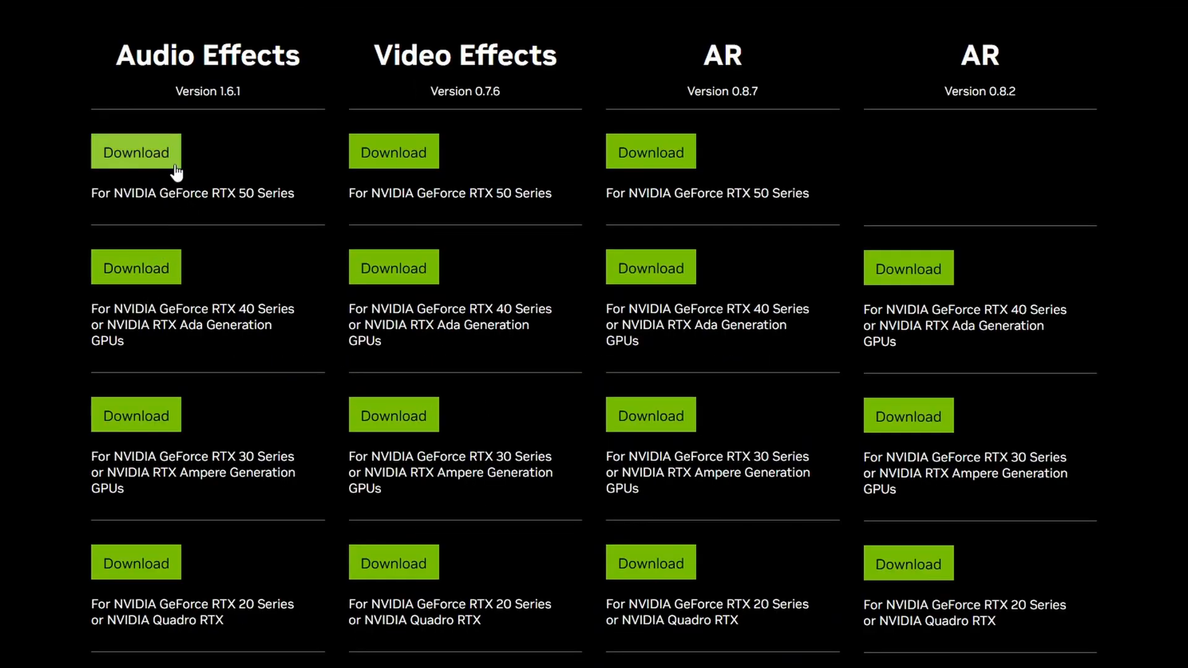
{"action": "scroll", "scroll_direction": "down", "scroll_amount": 3}
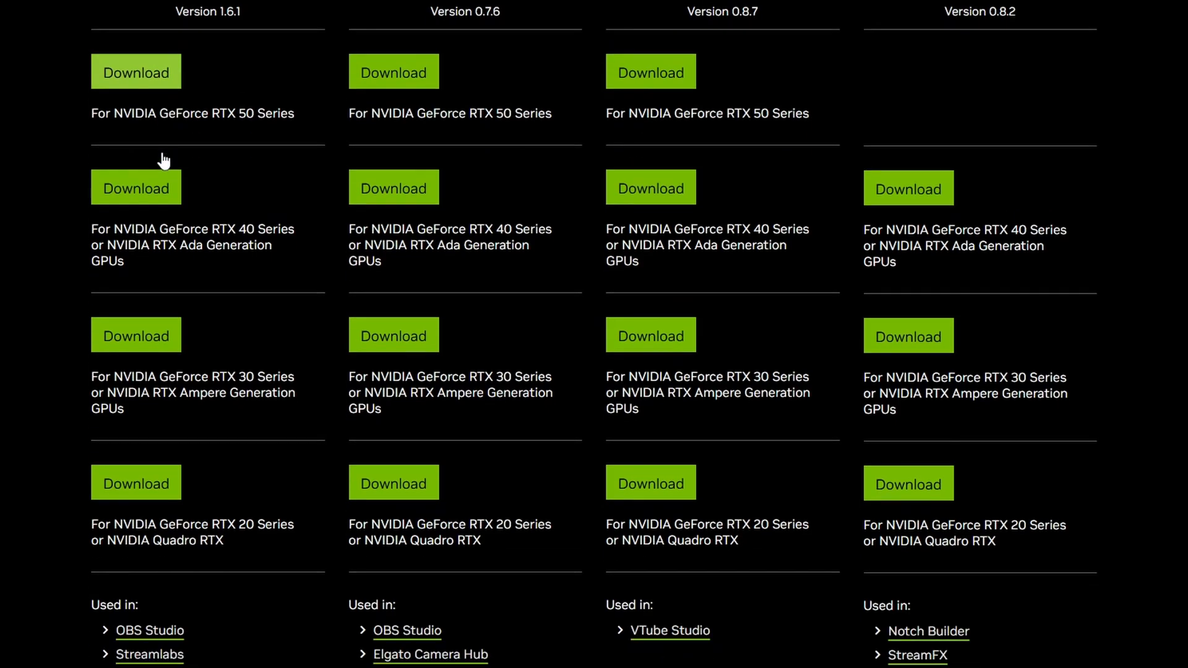
{"action": "scroll", "scroll_direction": "down", "scroll_amount": 3}
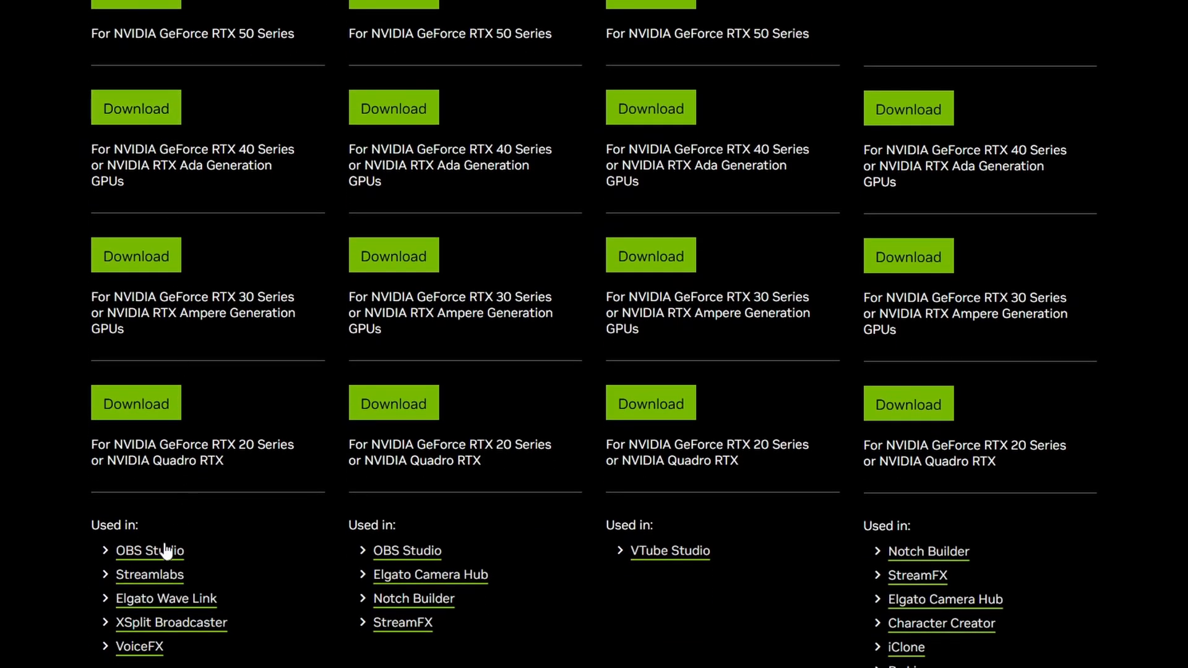
{"action": "mouse_move", "coordinate": [151, 620]}
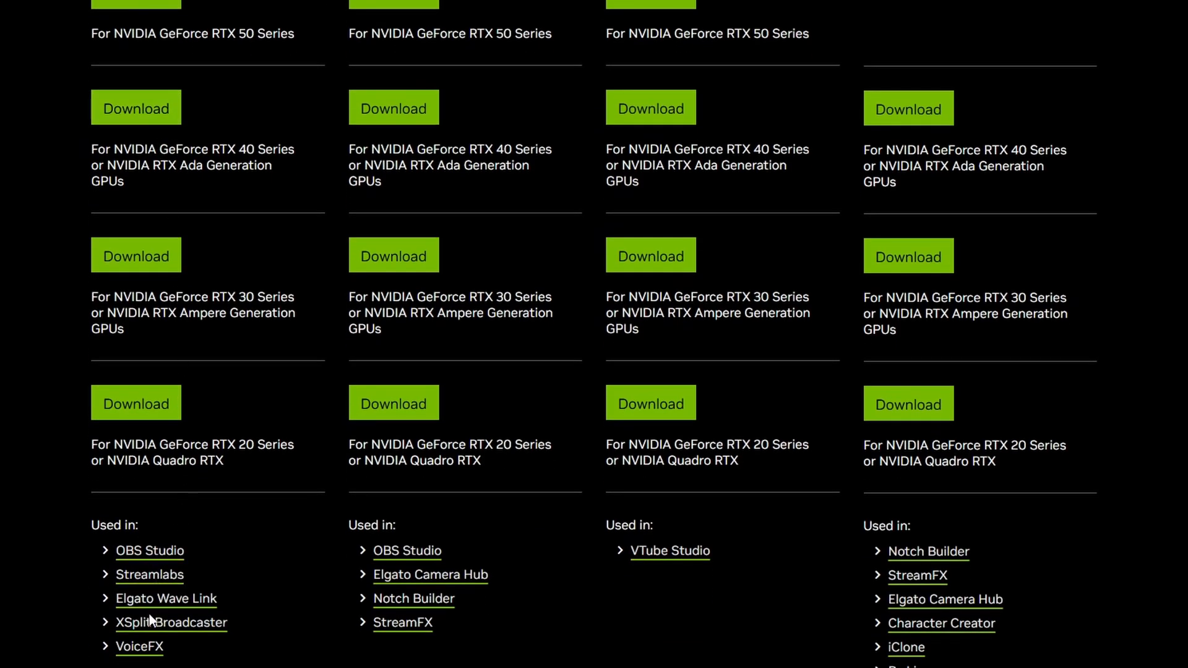
{"action": "mouse_move", "coordinate": [317, 424]}
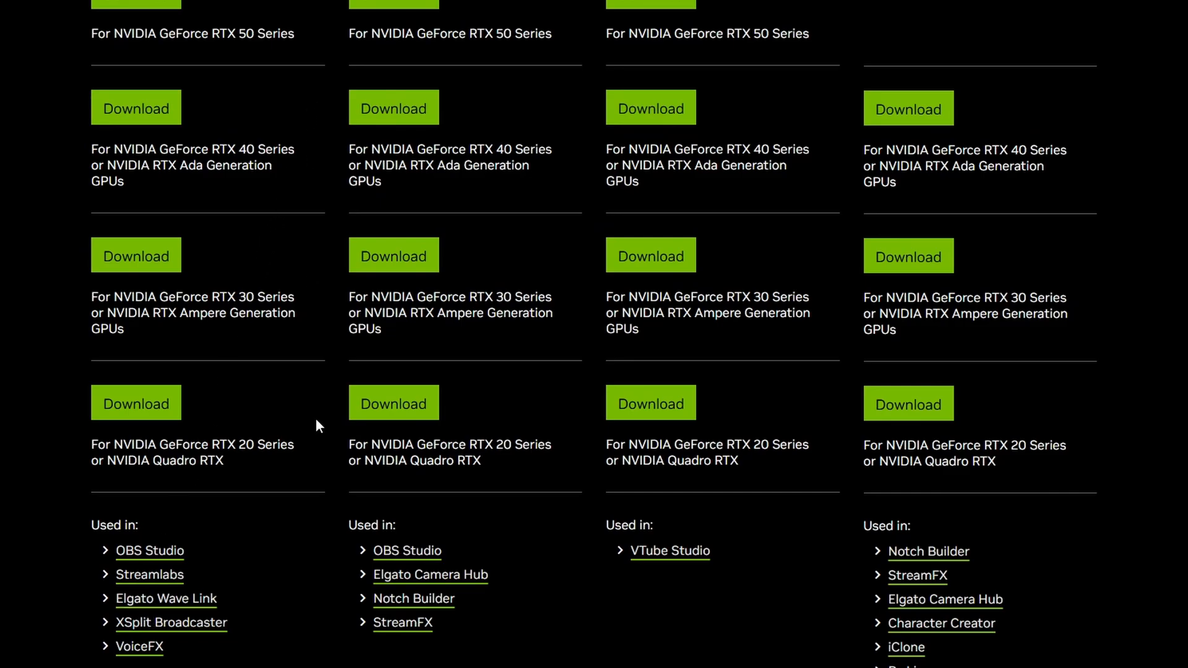
{"action": "mouse_move", "coordinate": [214, 582]}
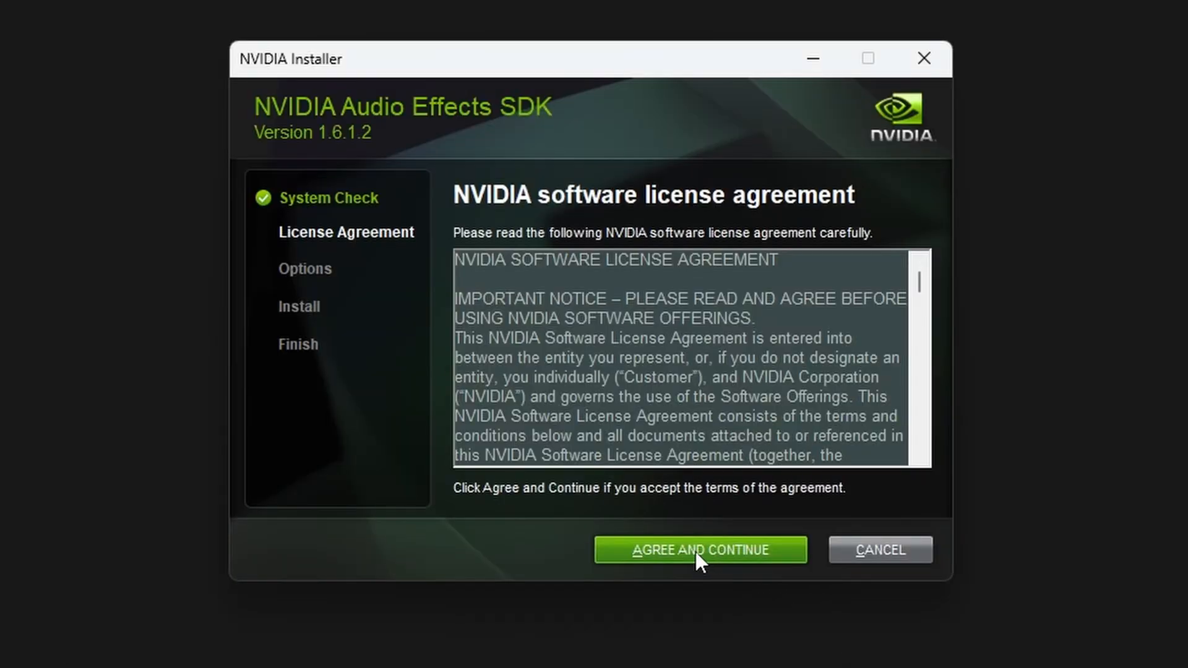
{"action": "left_click", "coordinate": [698, 549]}
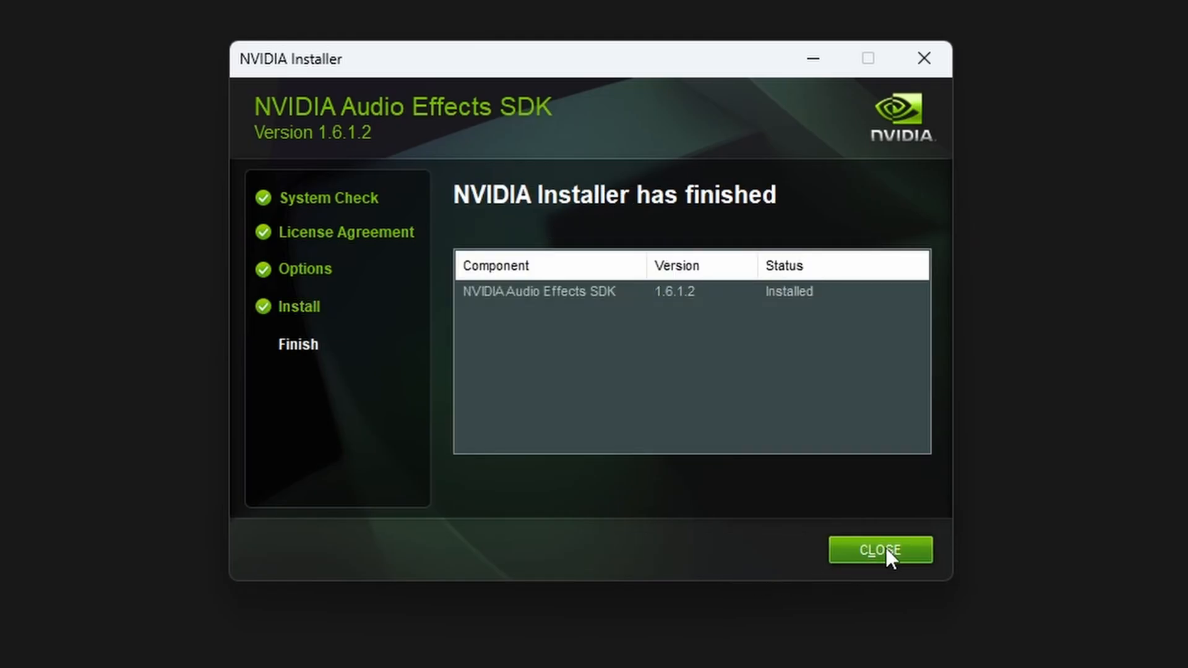
{"action": "left_click", "coordinate": [879, 550]}
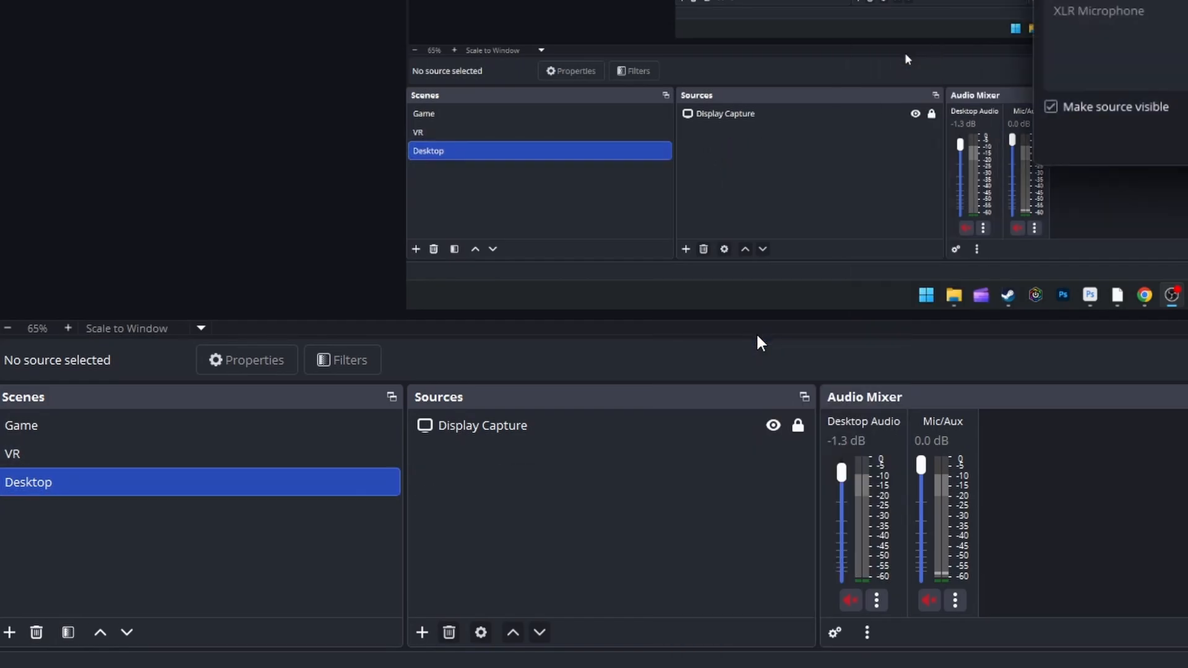
- Create an Audio Input Capture source named 'XLR Mic' set to the Wave Link microphone device
{"action": "left_click", "coordinate": [422, 632]}
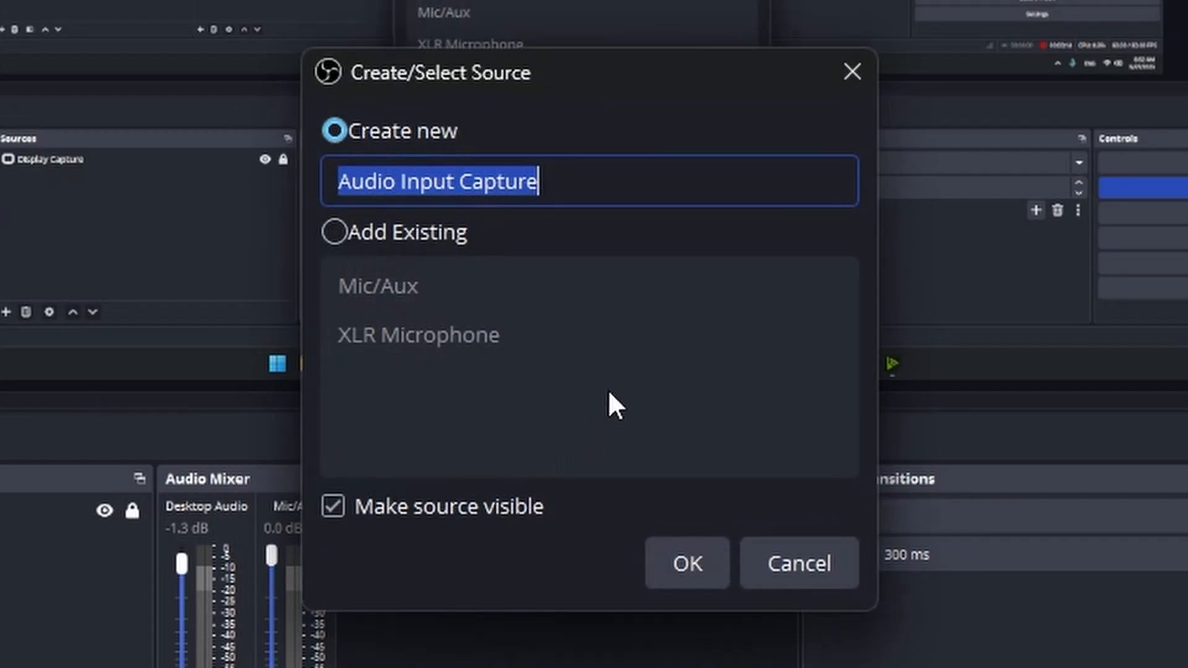
{"action": "type", "text": "XLR Mic"}
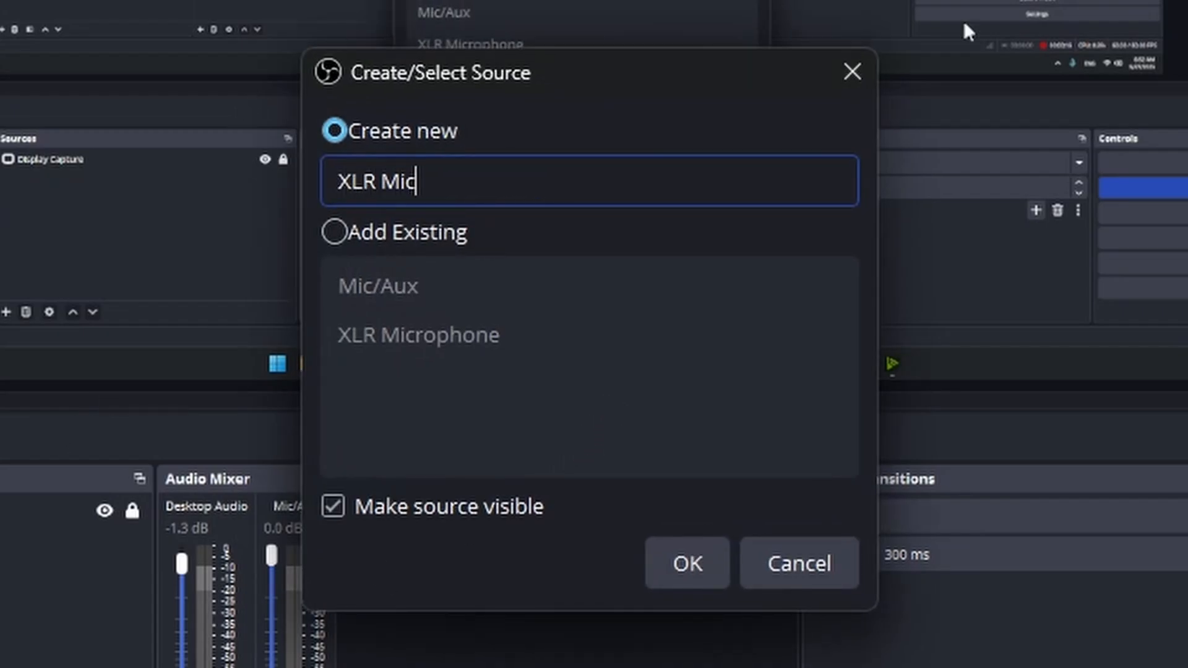
{"action": "left_click", "coordinate": [684, 563]}
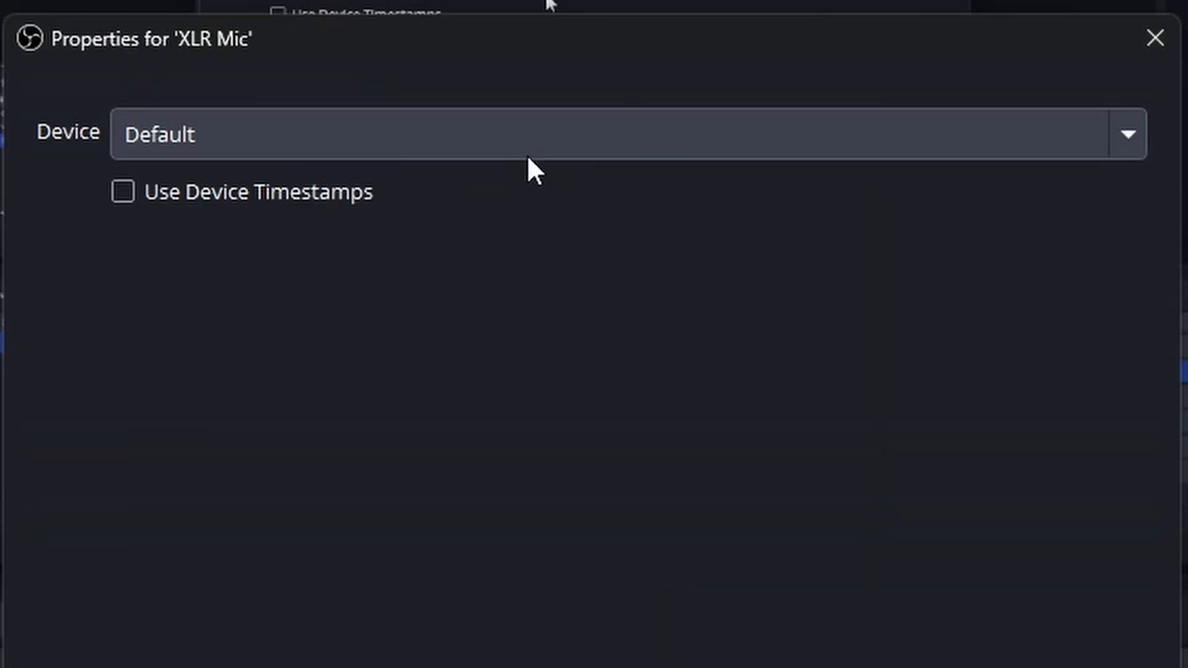
{"action": "left_click", "coordinate": [622, 135]}
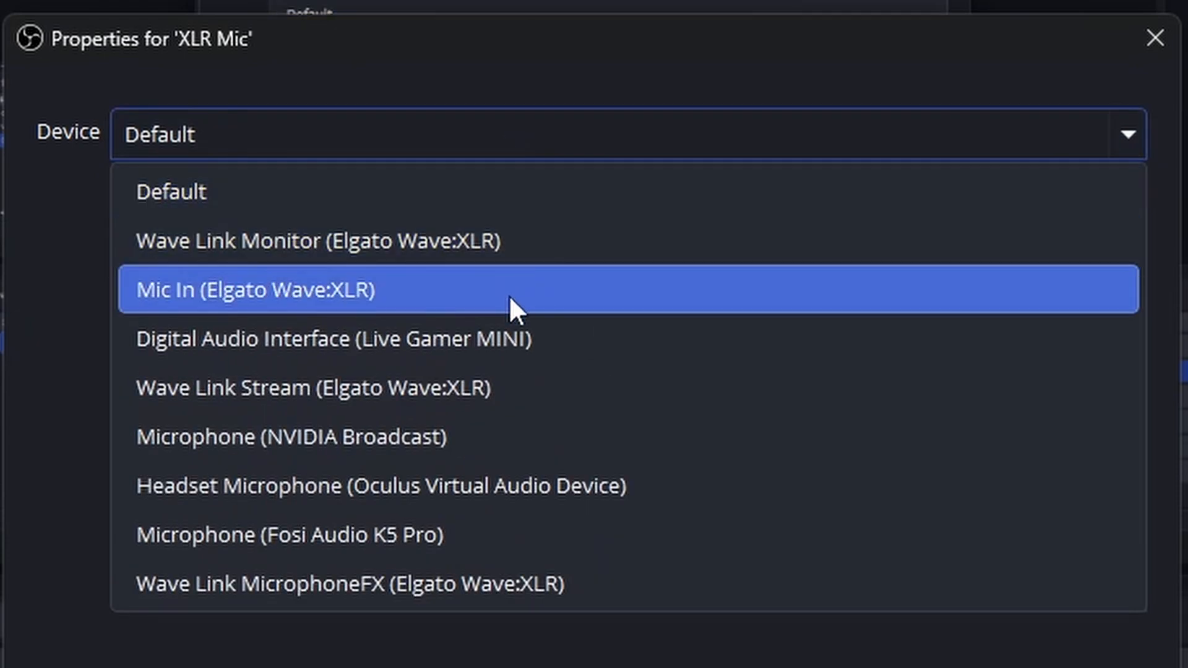
{"action": "mouse_move", "coordinate": [528, 437]}
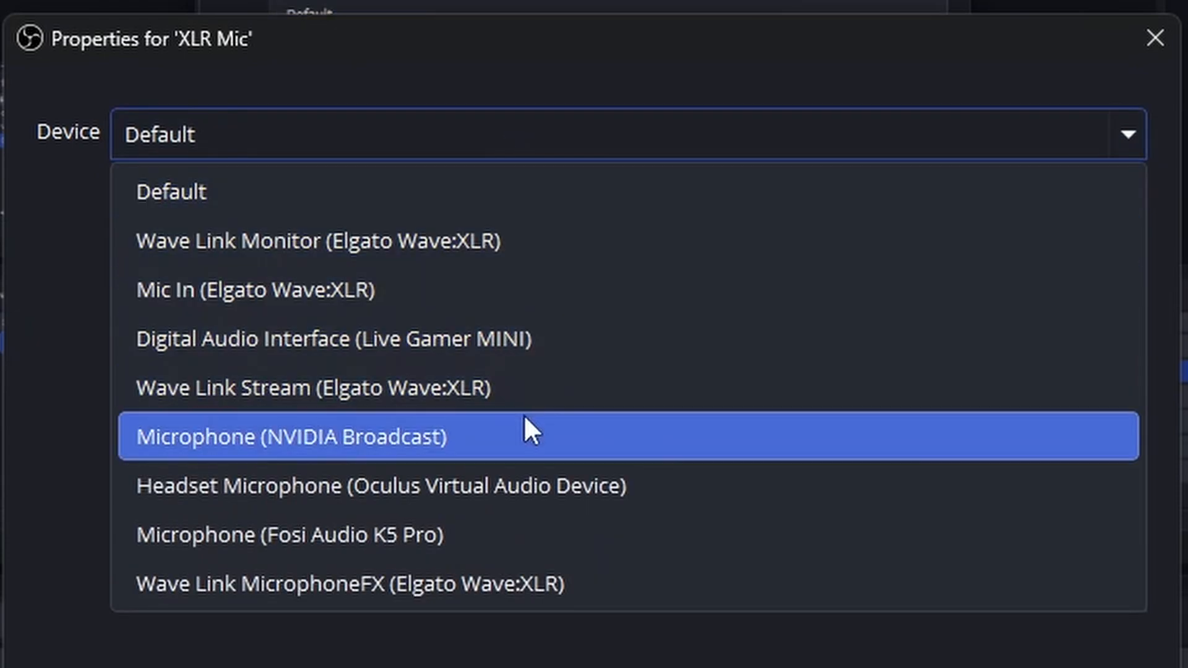
{"action": "left_click", "coordinate": [350, 583]}
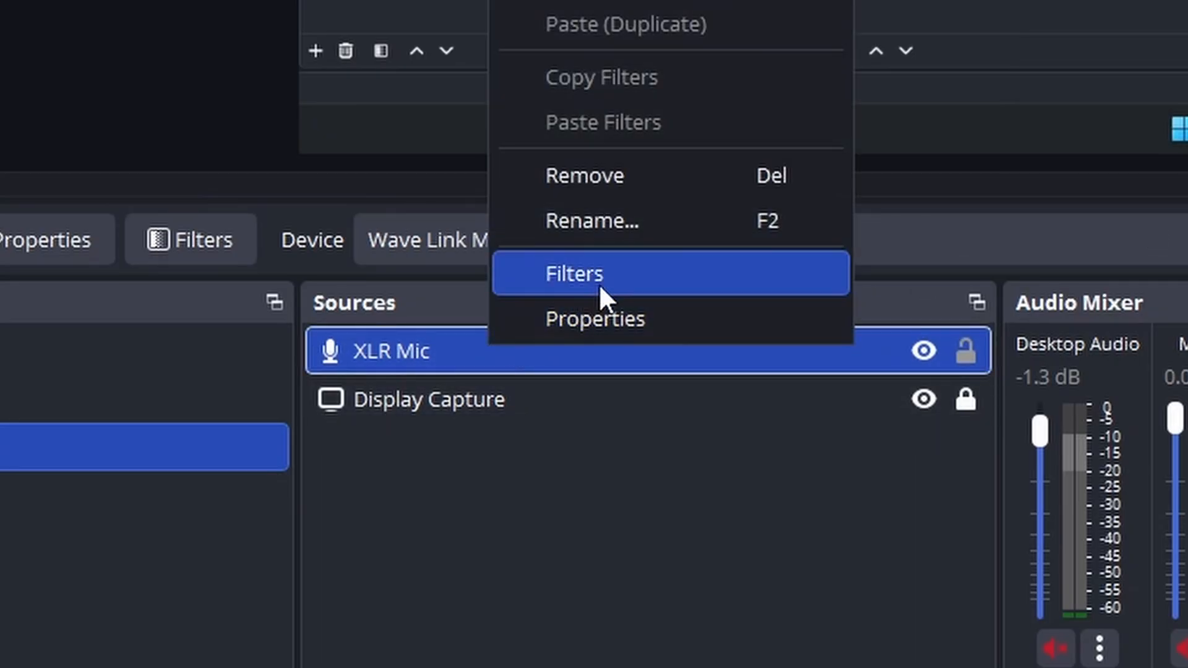
- Add an NVIDIA Audio Effects filter with the default name to the XLR Mic source
{"action": "left_click", "coordinate": [574, 274]}
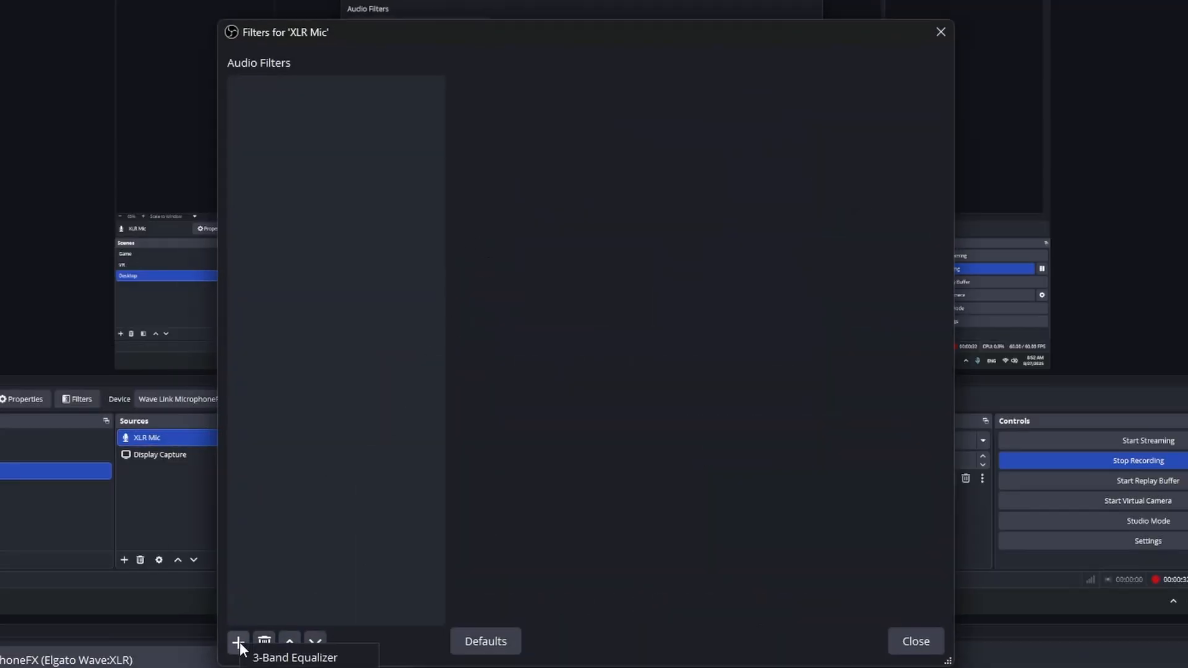
{"action": "left_click", "coordinate": [238, 642]}
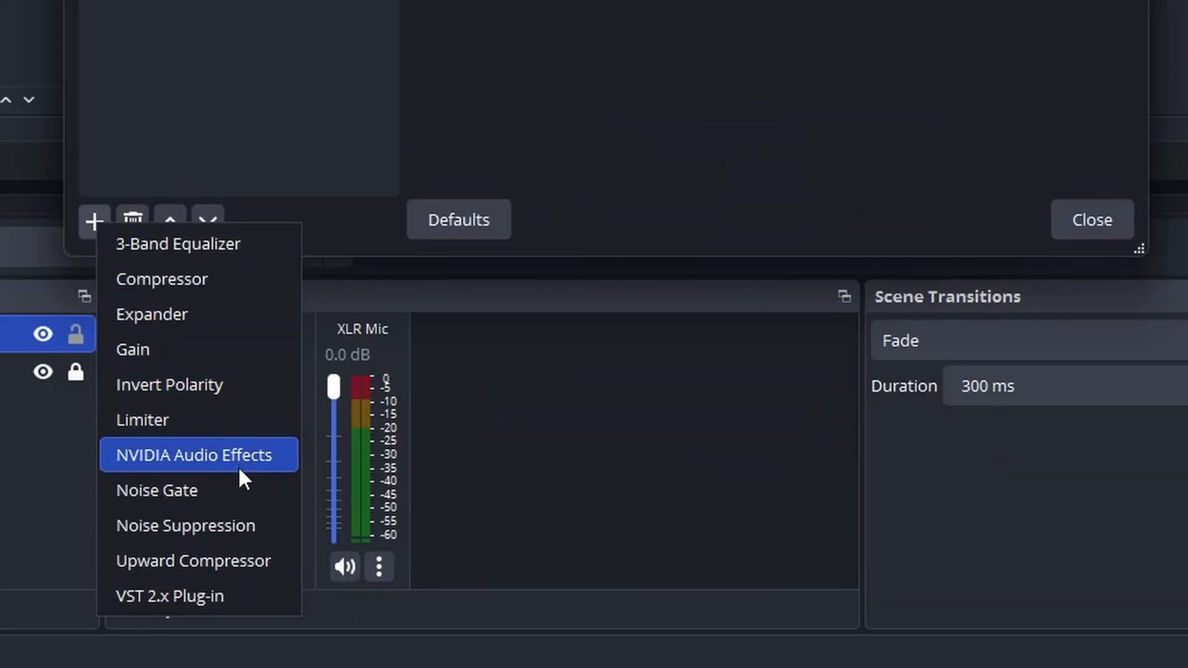
{"action": "mouse_move", "coordinate": [229, 526]}
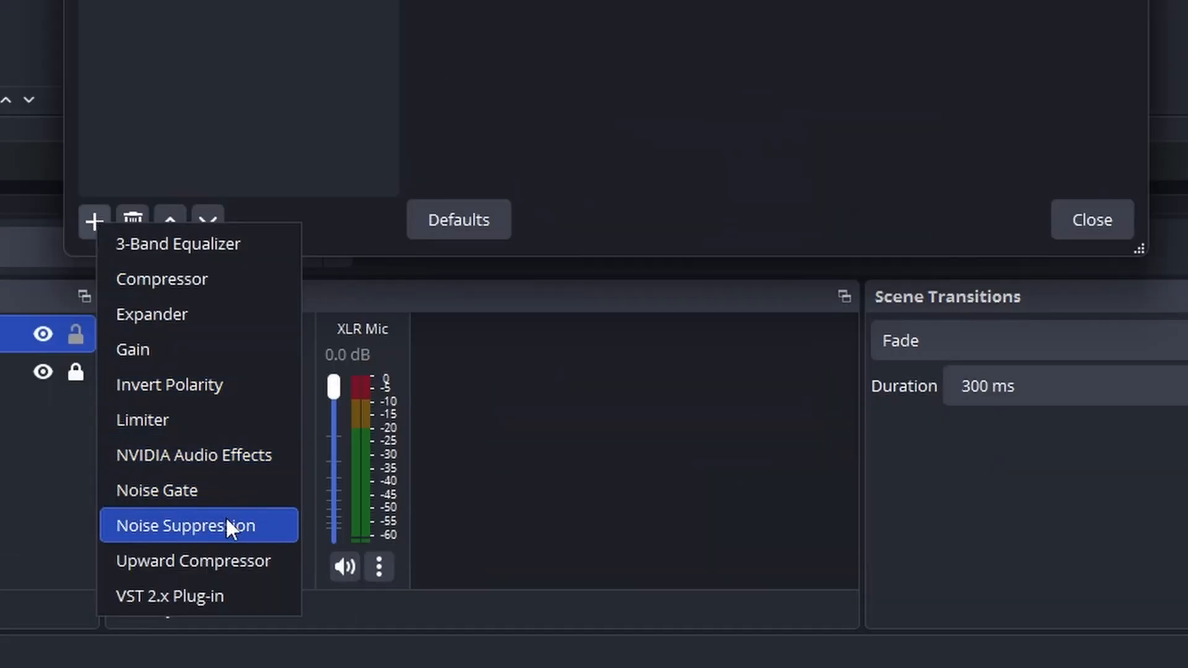
{"action": "mouse_move", "coordinate": [220, 455]}
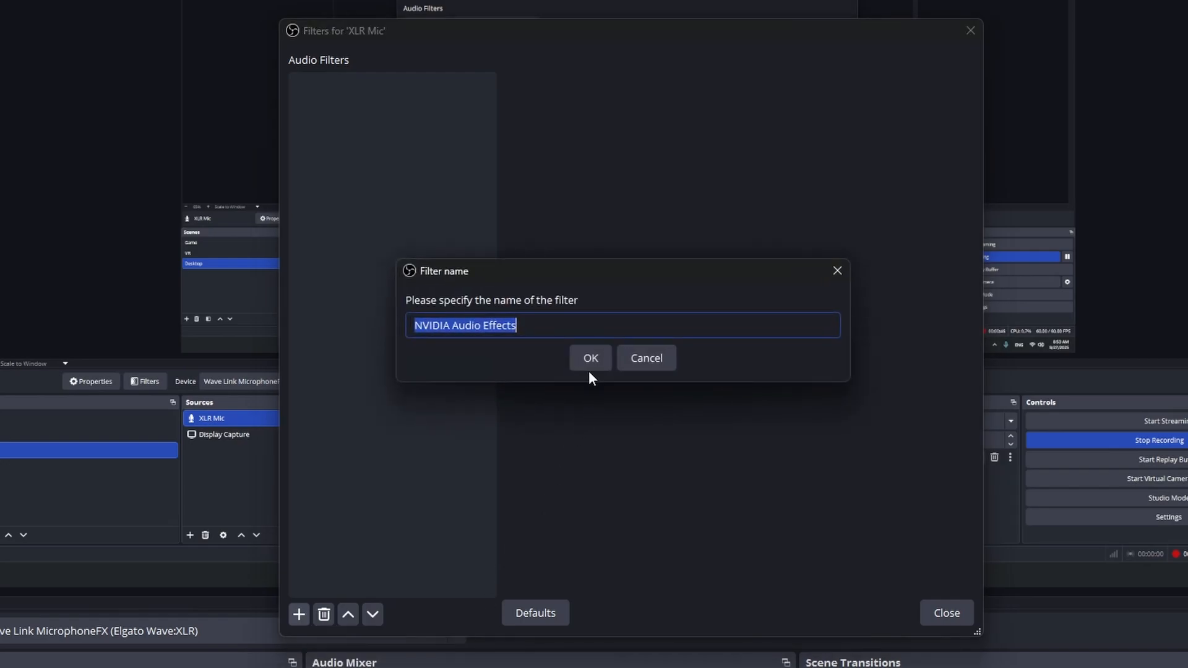
{"action": "left_click", "coordinate": [591, 357]}
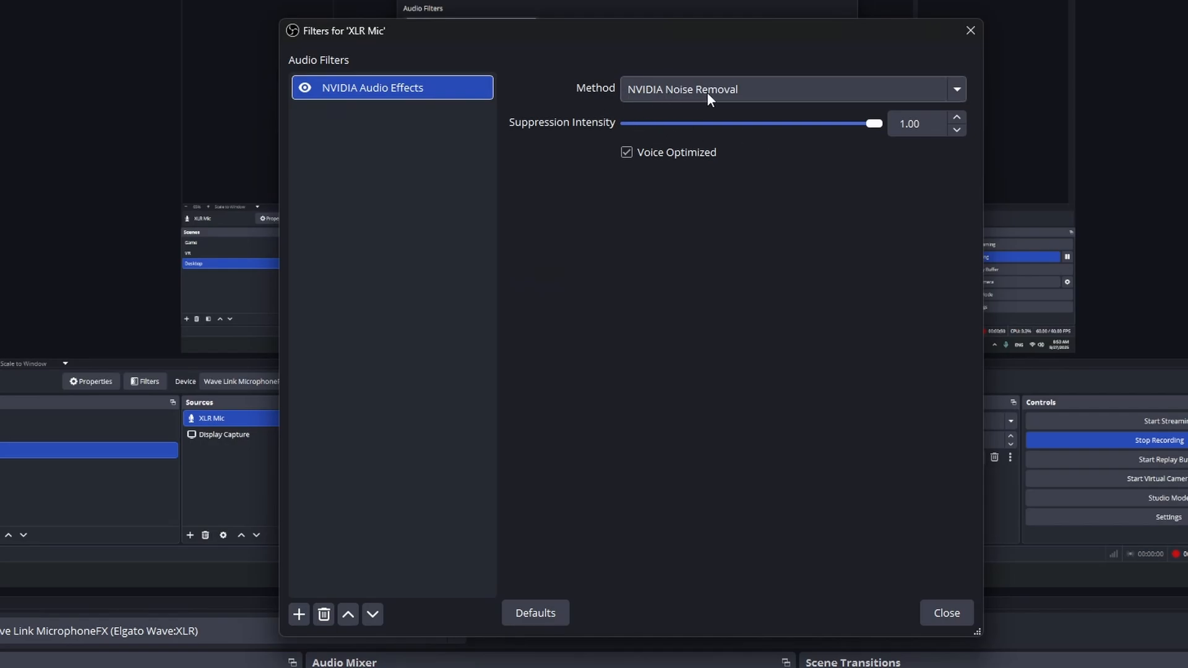
- Set Method to Noise Removal + Room Echo Removal, test the slider near 0.58 and leave intensity at 1.00
{"action": "left_click", "coordinate": [791, 89]}
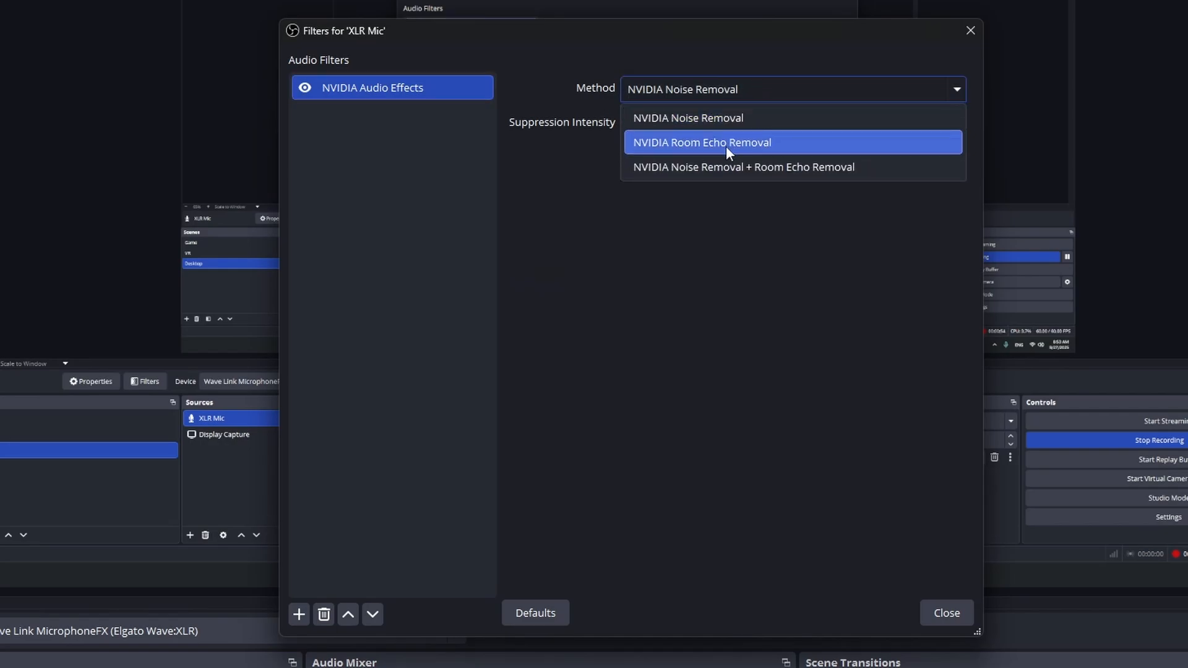
{"action": "left_click", "coordinate": [743, 167]}
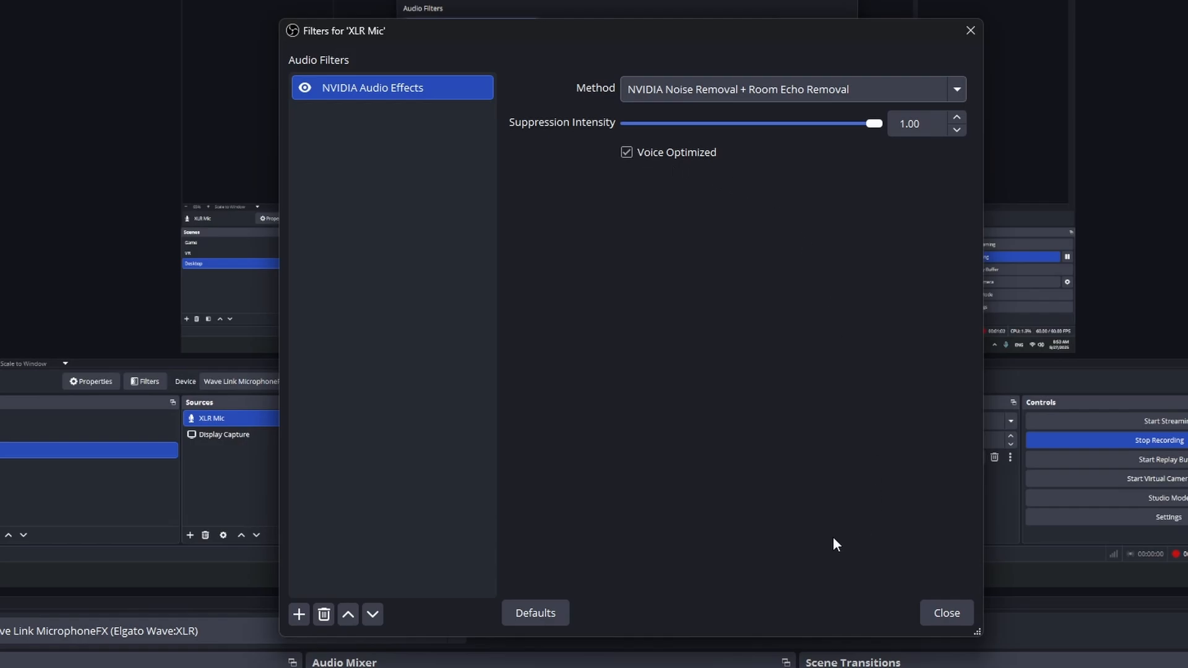
{"action": "mouse_move", "coordinate": [882, 111]}
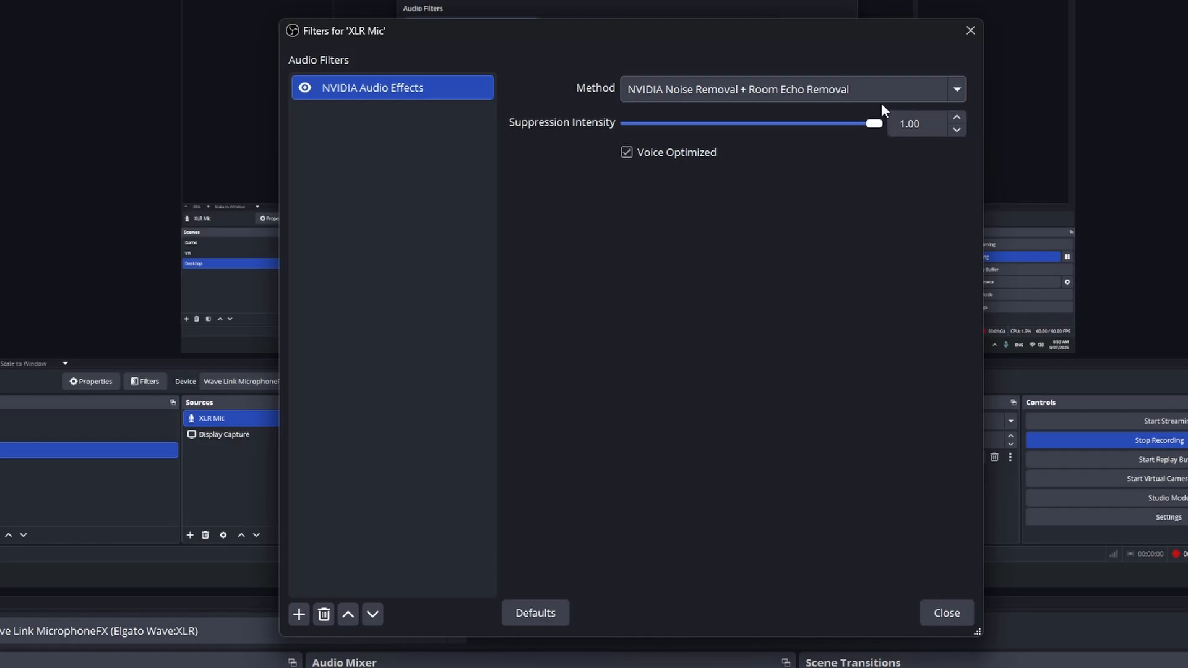
{"action": "left_click_drag", "start_coordinate": [872, 122], "coordinate": [771, 122]}
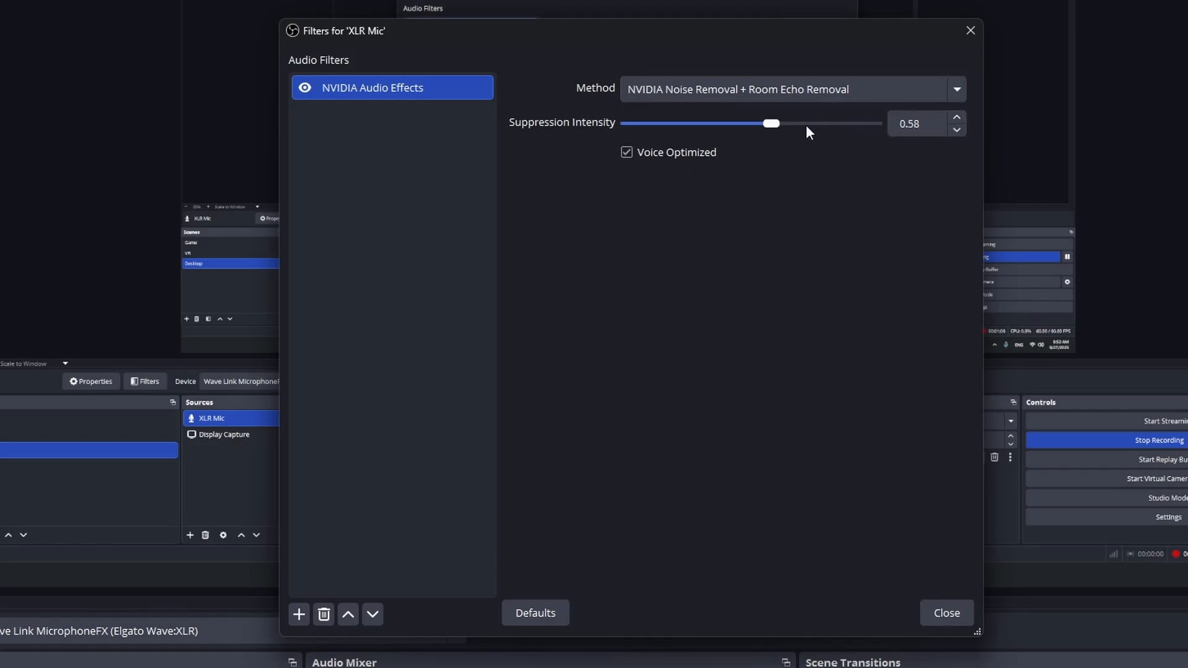
{"action": "left_click_drag", "start_coordinate": [770, 123], "coordinate": [875, 123]}
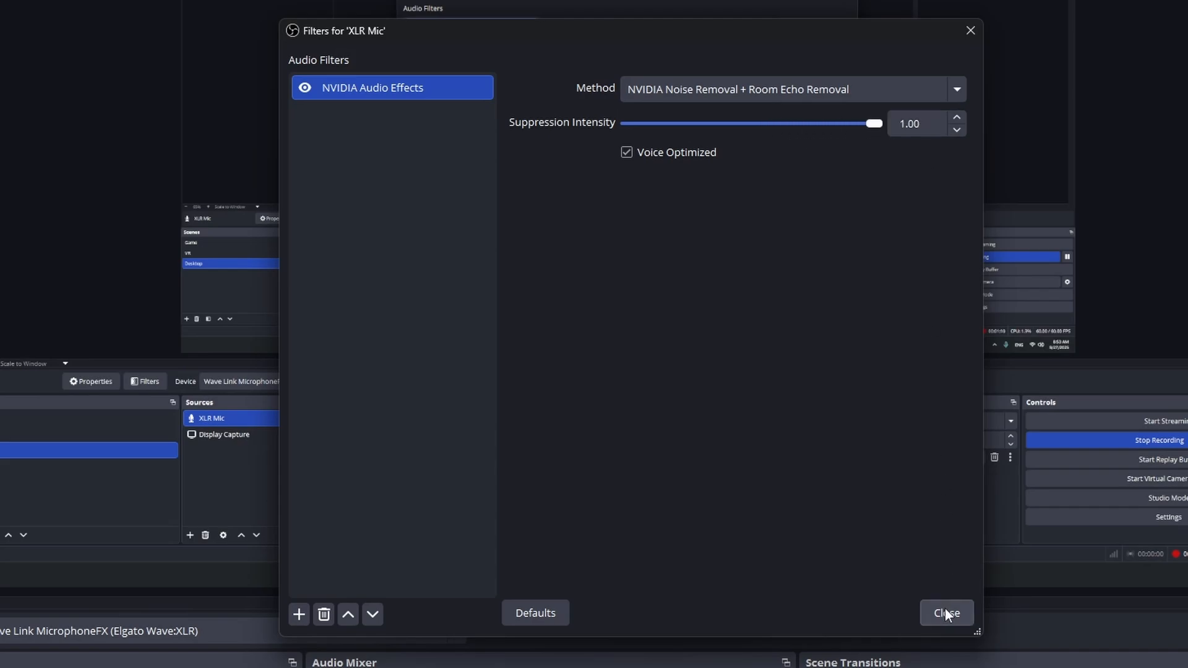
{"action": "left_click", "coordinate": [945, 613]}
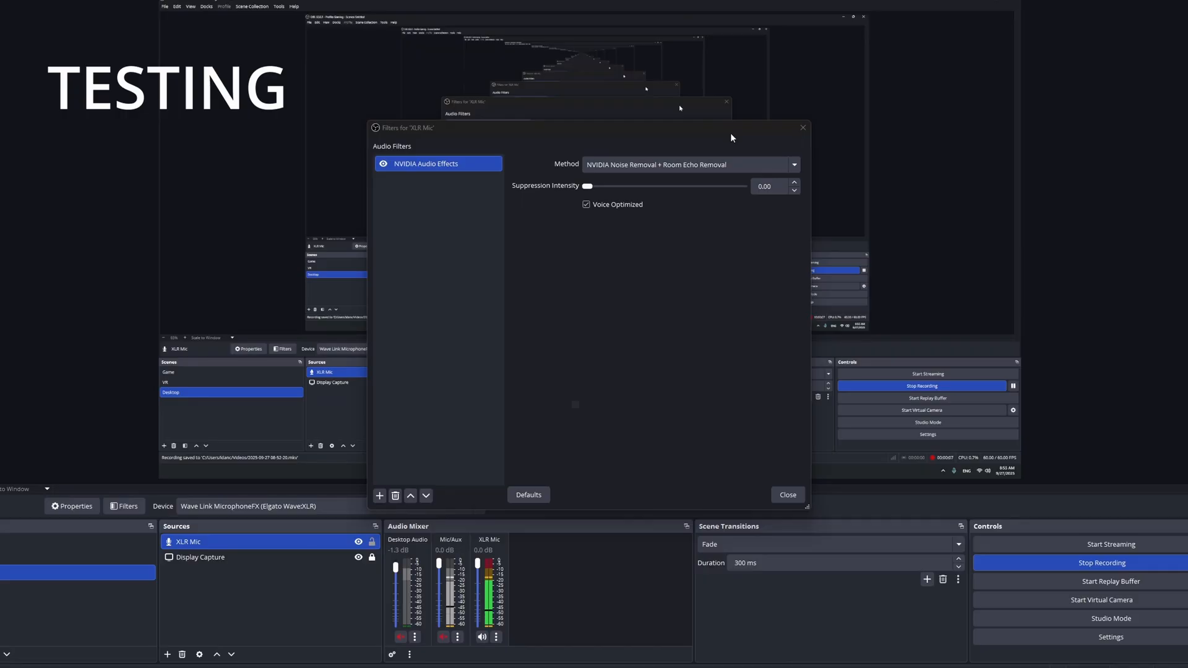
{"action": "mouse_move", "coordinate": [713, 195]}
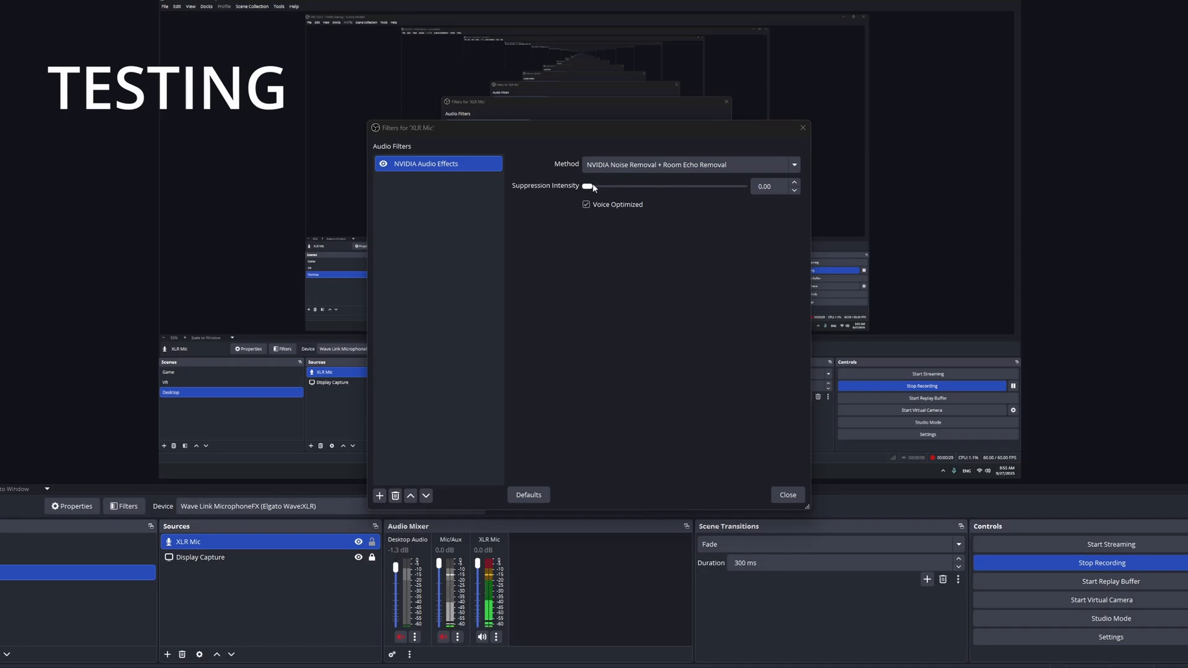
- Sweep suppression intensity through 0.12, 0.21, 0.50, 0.83 to 1.00, then return it to 0.00
{"action": "left_click_drag", "start_coordinate": [588, 187], "coordinate": [606, 186]}
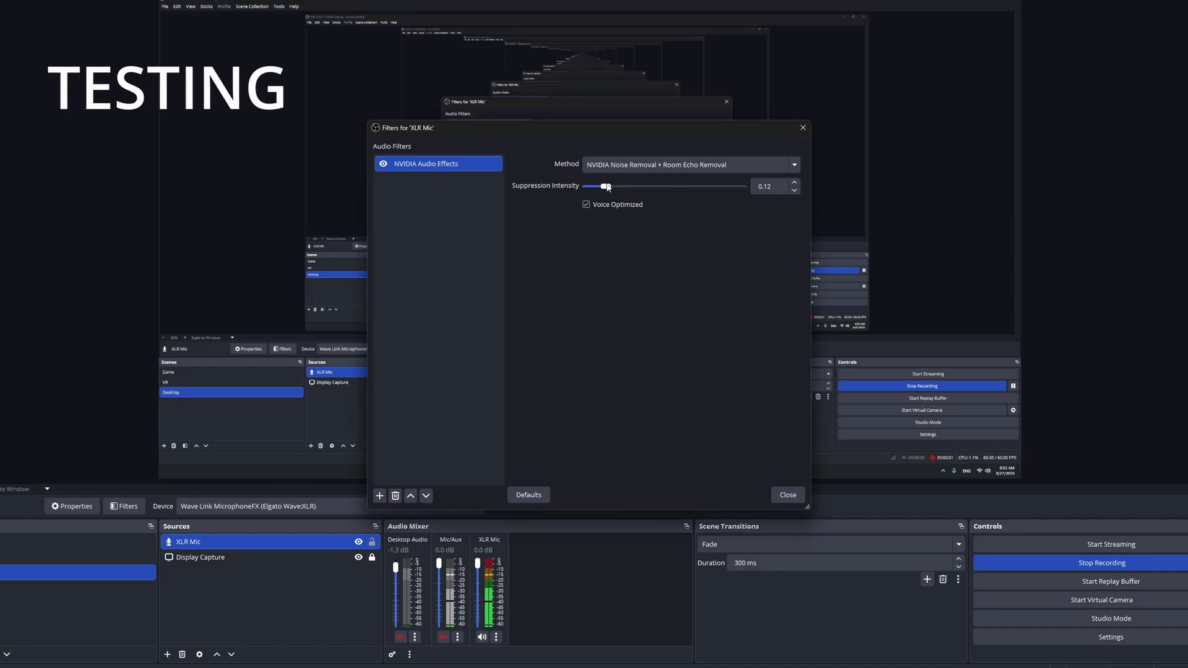
{"action": "left_click_drag", "start_coordinate": [606, 187], "coordinate": [620, 187]}
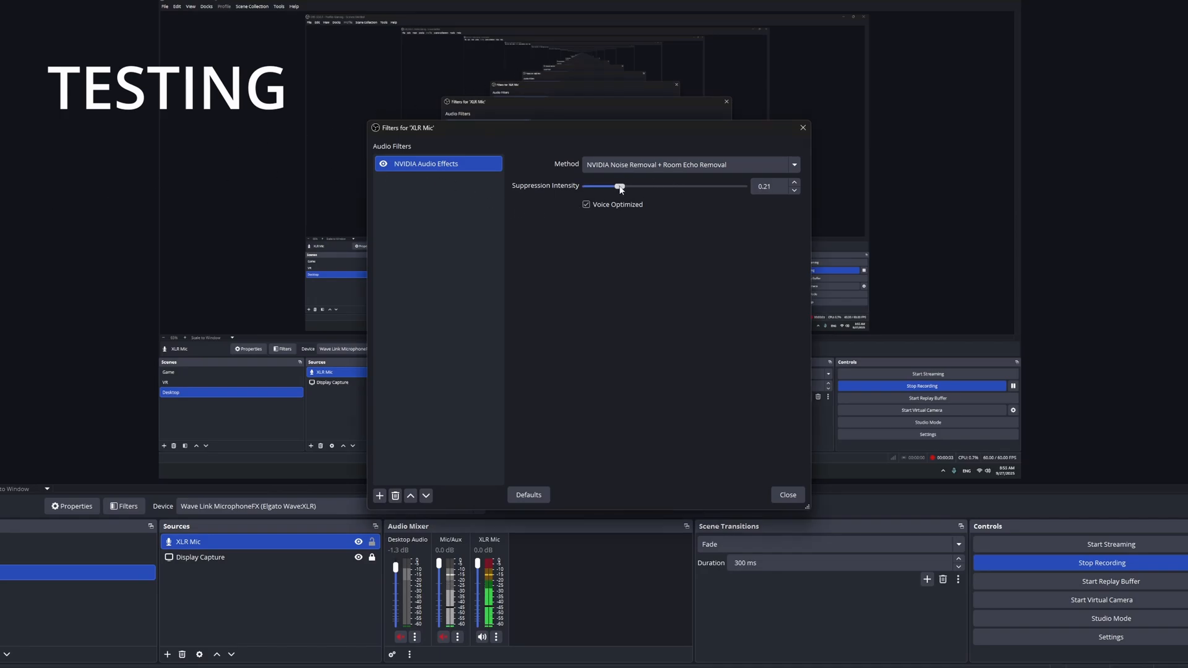
{"action": "left_click_drag", "start_coordinate": [619, 187], "coordinate": [623, 187]}
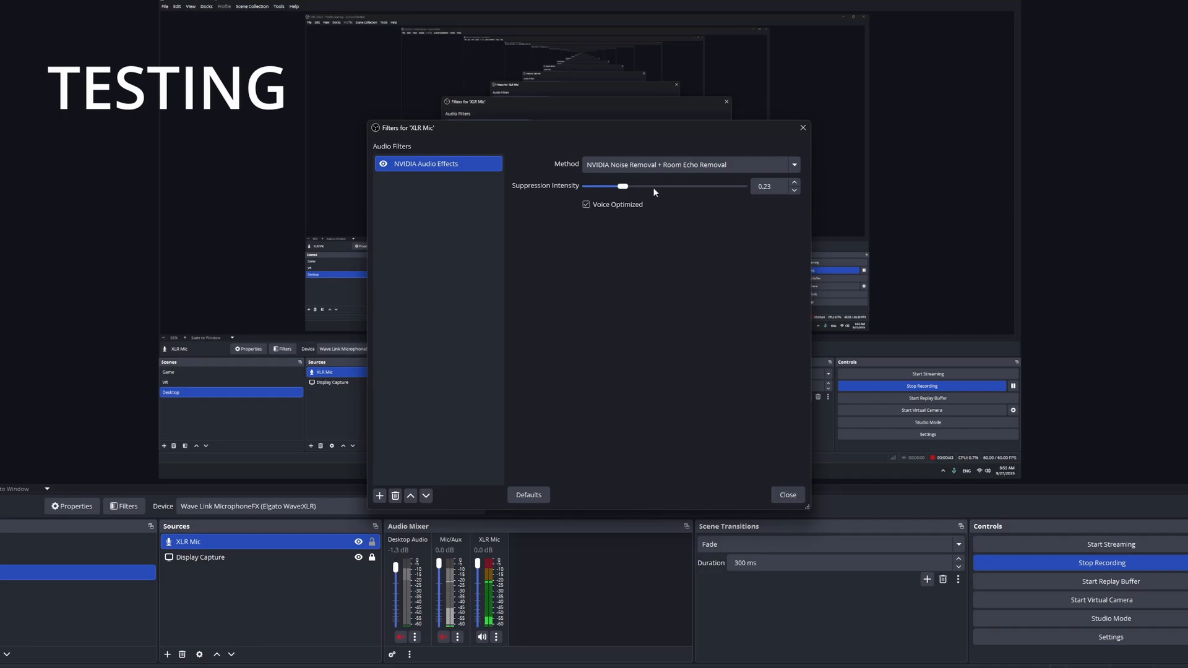
{"action": "left_click_drag", "start_coordinate": [625, 187], "coordinate": [664, 187]}
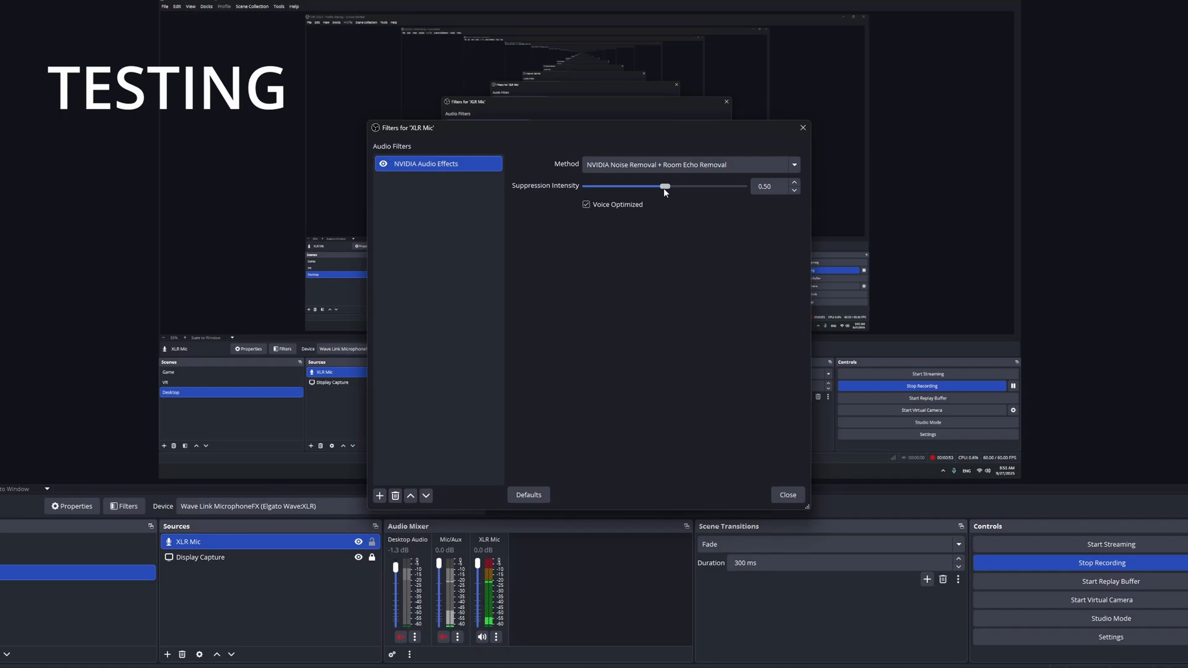
{"action": "left_click_drag", "start_coordinate": [666, 187], "coordinate": [716, 187]}
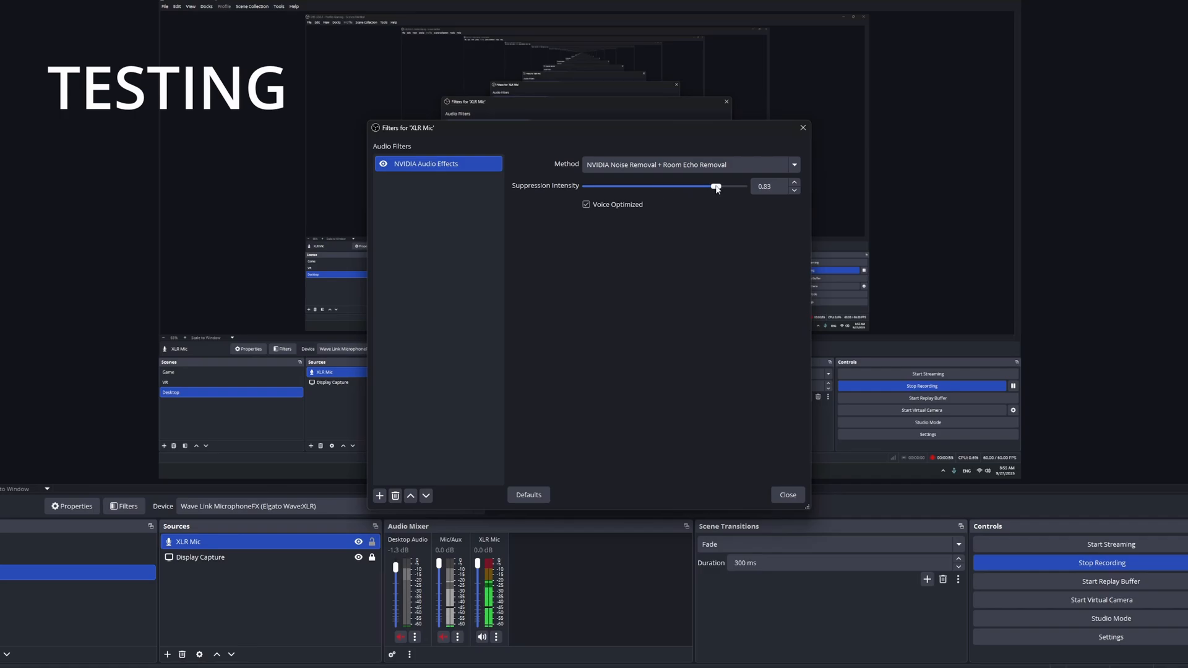
{"action": "mouse_move", "coordinate": [687, 245]}
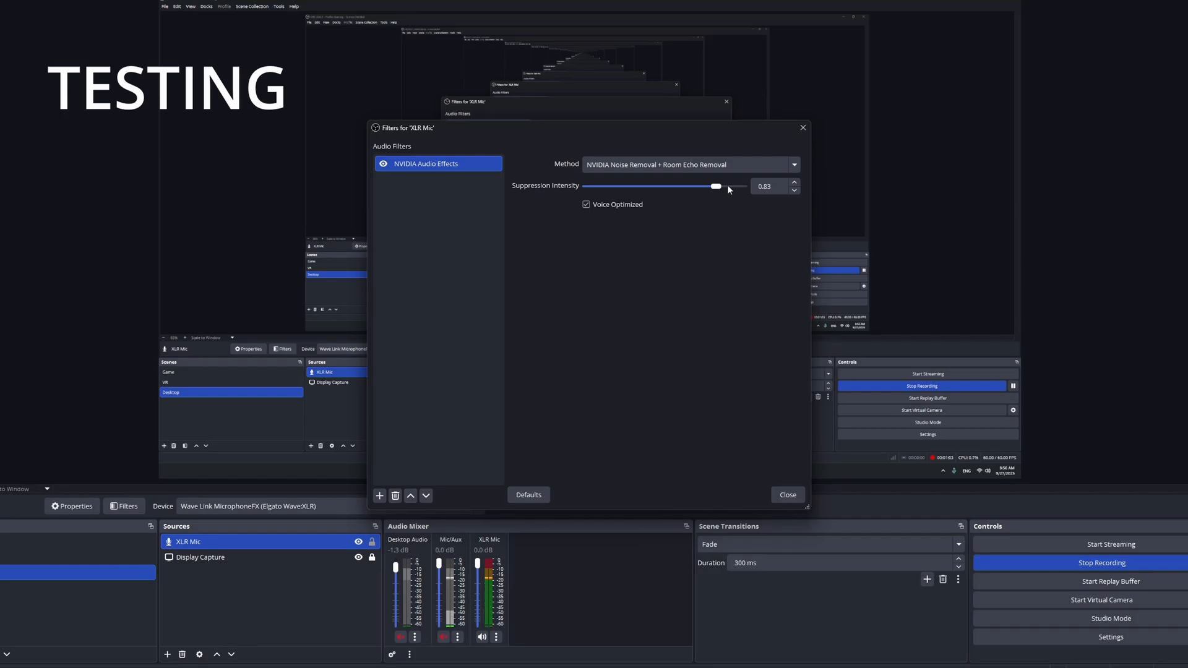
{"action": "left_click_drag", "start_coordinate": [714, 185], "coordinate": [746, 185]}
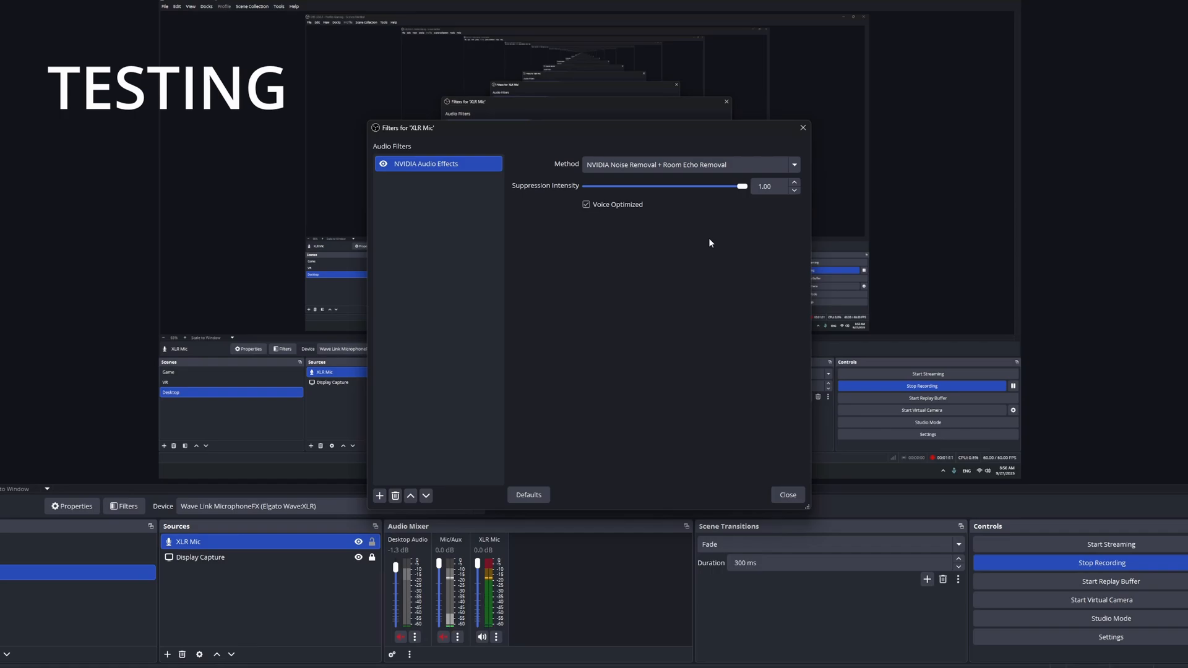
{"action": "mouse_move", "coordinate": [1050, 577]}
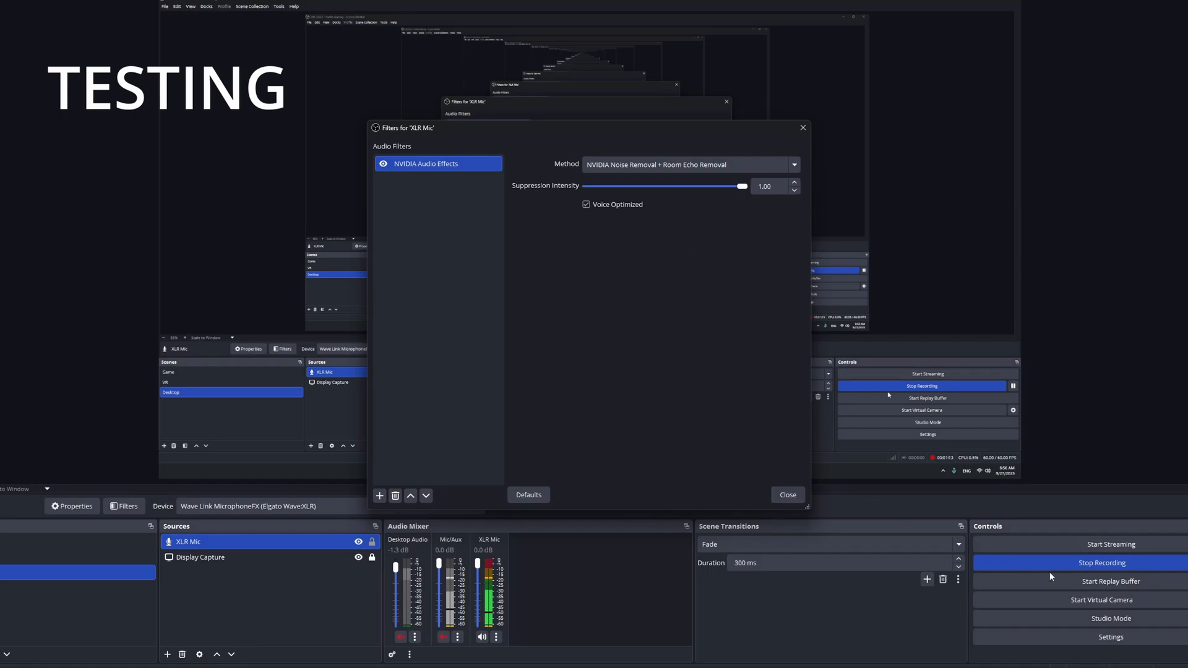
{"action": "left_click_drag", "start_coordinate": [743, 186], "coordinate": [586, 177]}
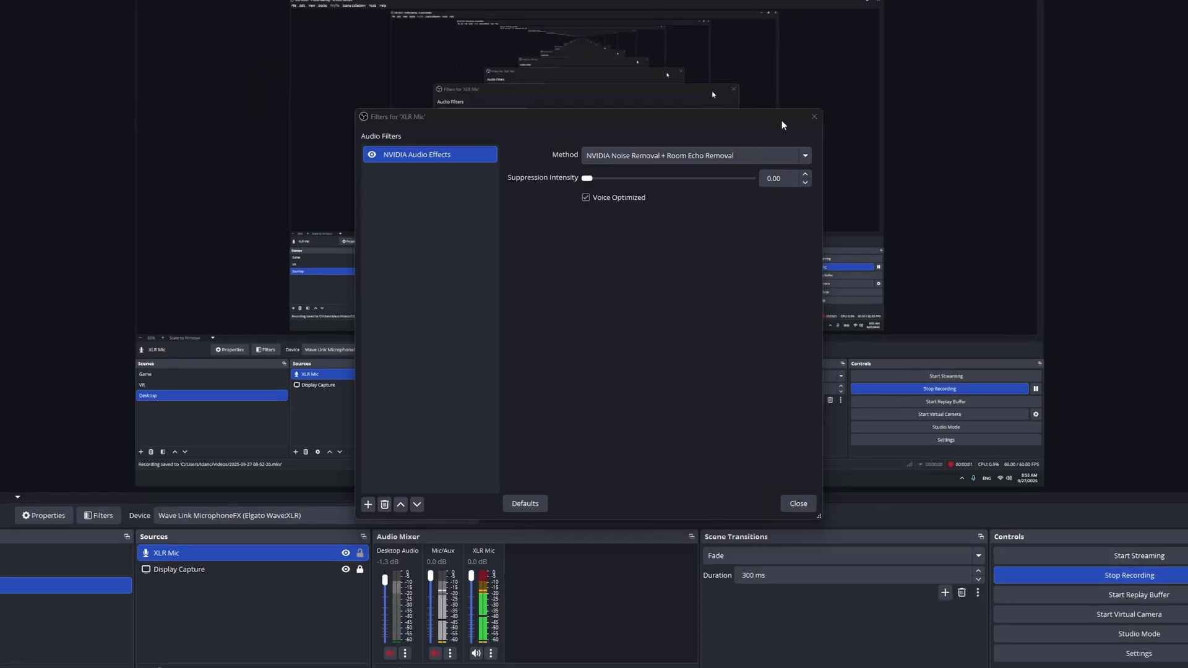